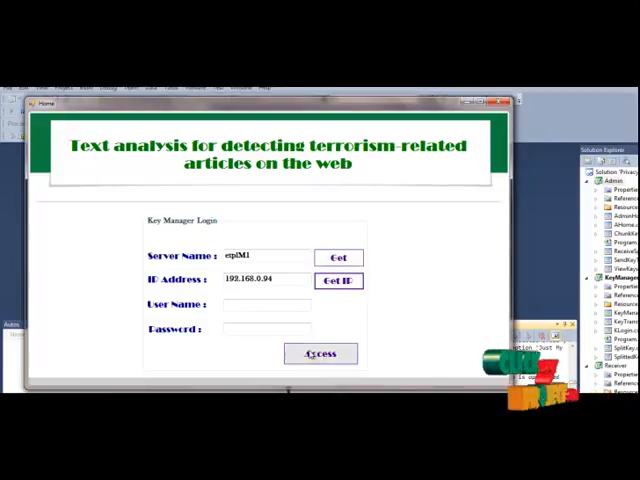
Step: Enter user name 'manager' and the password in the Key Manager Login form
{"action": "type", "text": "m"}
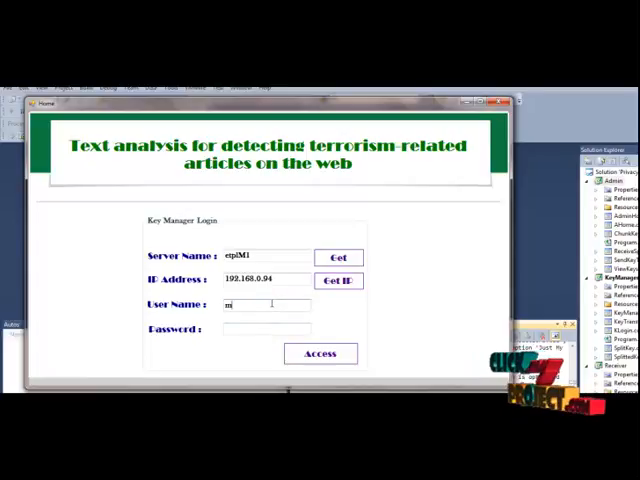
{"action": "type", "text": "anager"}
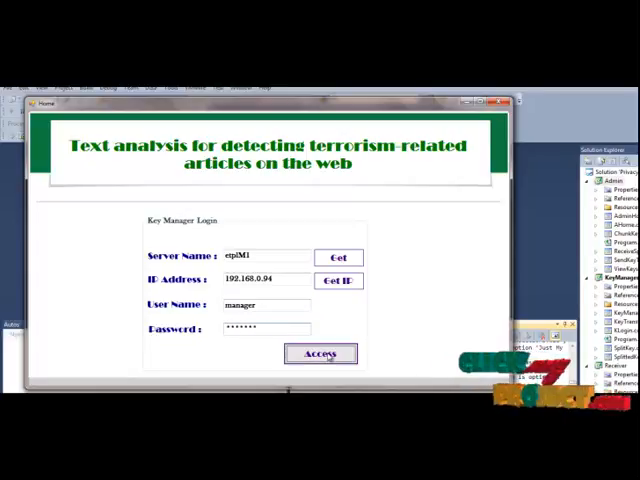
Step: Log in to Key Manager and generate private key 98032
{"action": "left_click", "coordinate": [321, 354]}
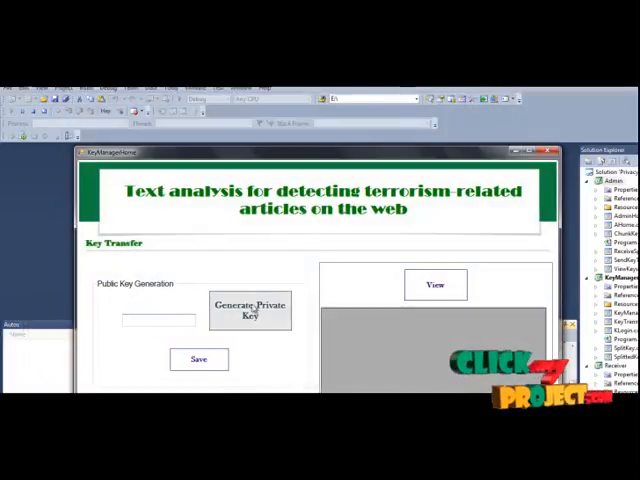
{"action": "left_click", "coordinate": [250, 308]}
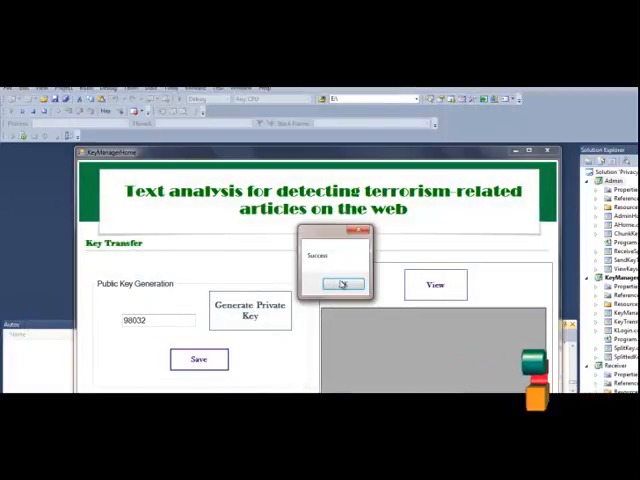
{"action": "left_click", "coordinate": [340, 285]}
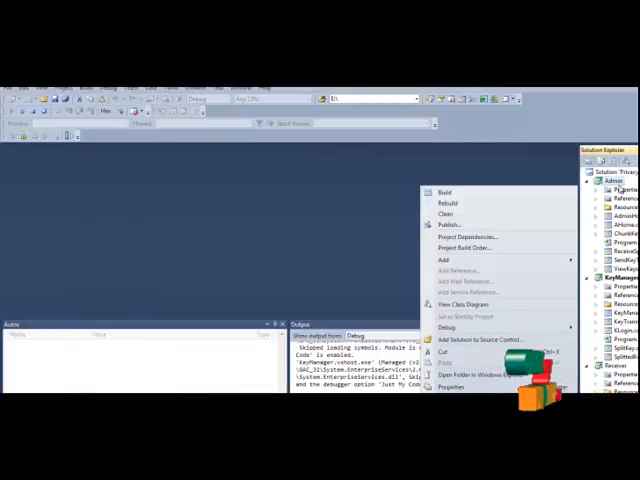
{"action": "mouse_move", "coordinate": [445, 327]}
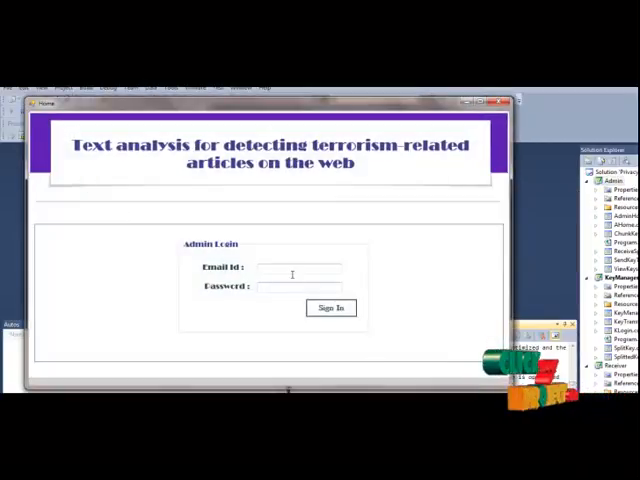
Step: Sign in to the Admin app with the admin credentials and acknowledge the login message
{"action": "type", "text": "admin"}
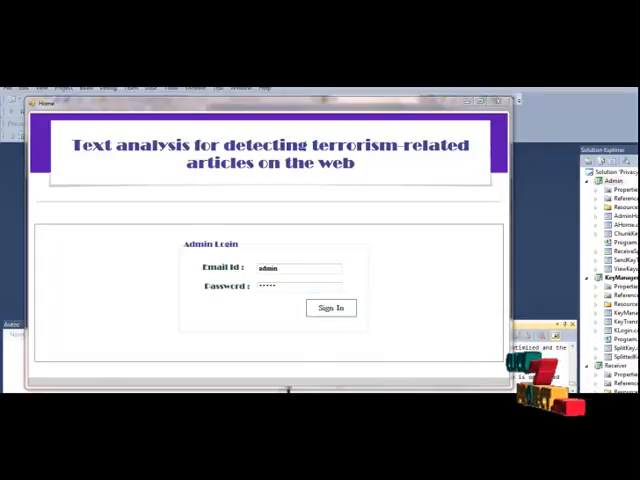
{"action": "left_click", "coordinate": [331, 307]}
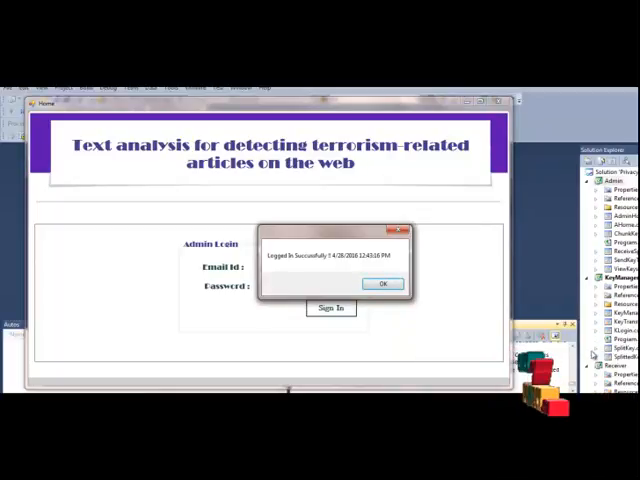
{"action": "mouse_move", "coordinate": [452, 124]}
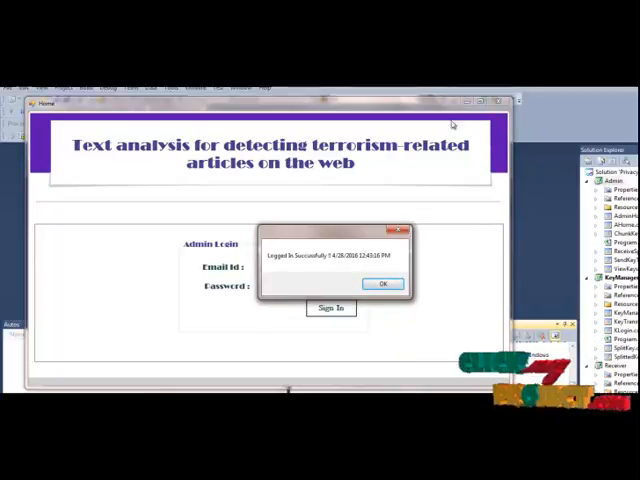
{"action": "left_click", "coordinate": [380, 284]}
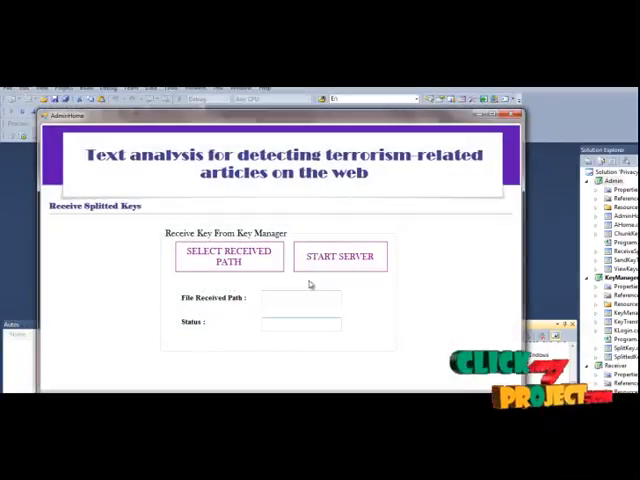
Step: Set the Admin app's received-files folder and start its receiving server
{"action": "left_click", "coordinate": [228, 256]}
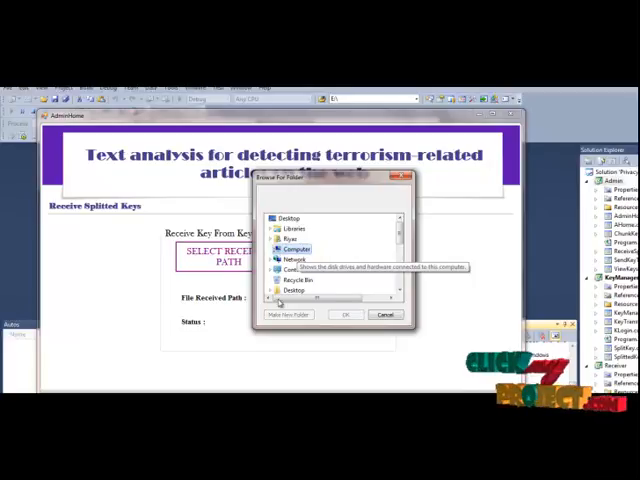
{"action": "left_click", "coordinate": [280, 248]}
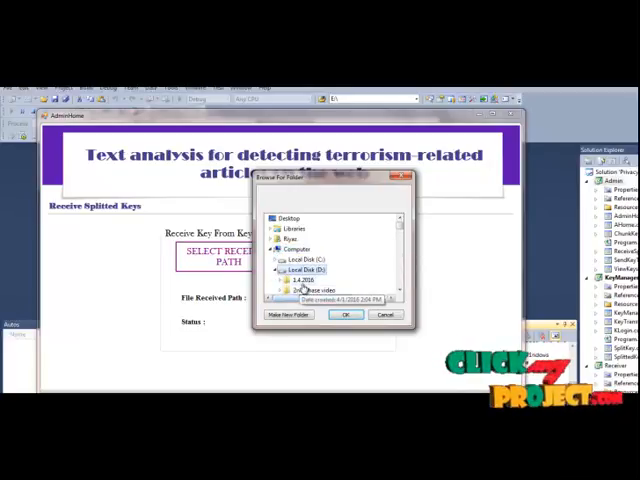
{"action": "left_click", "coordinate": [283, 279]}
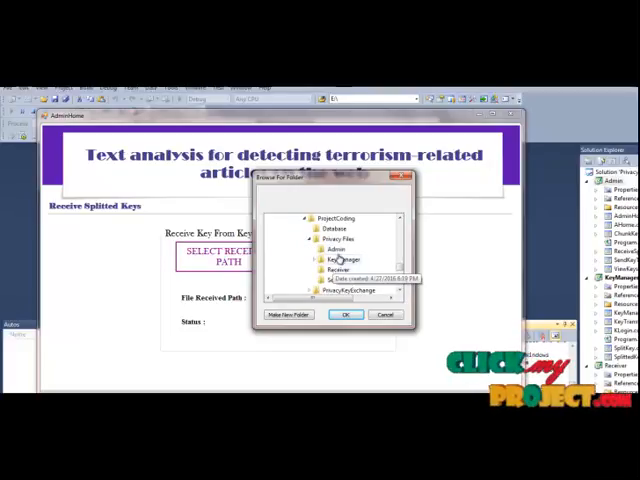
{"action": "left_click", "coordinate": [344, 315]}
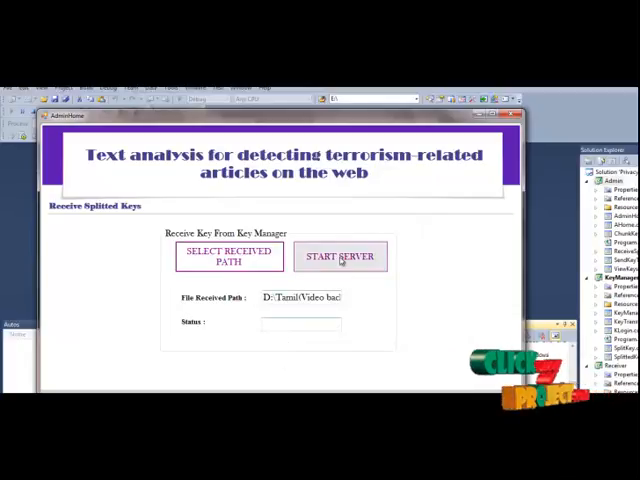
{"action": "left_click", "coordinate": [340, 256]}
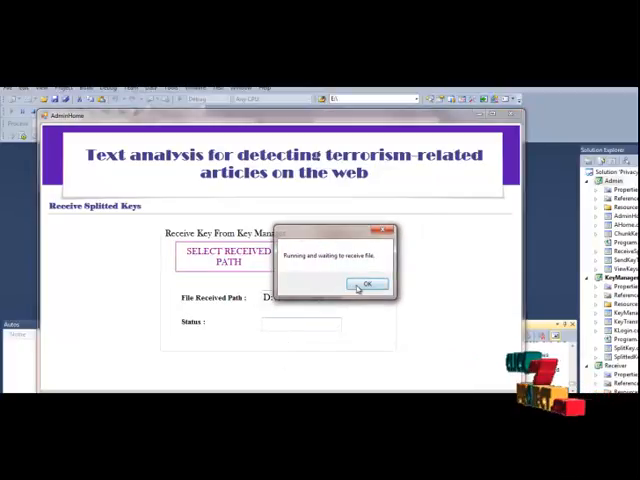
{"action": "left_click", "coordinate": [366, 283]}
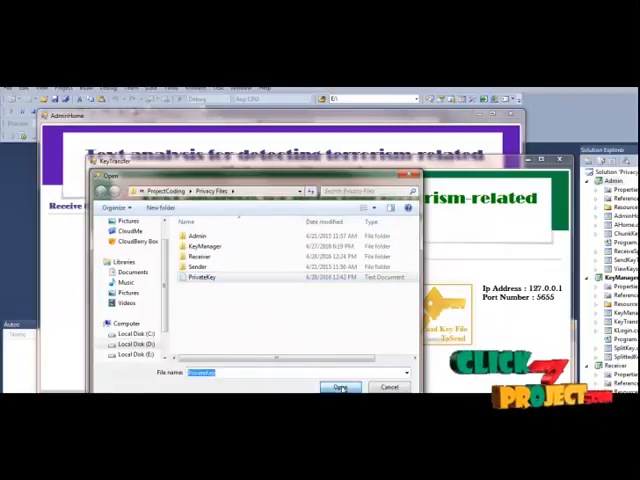
Step: Send the PrivateKey file, confirm it was saved, and load PrivateKey for splitting
{"action": "left_click", "coordinate": [338, 388]}
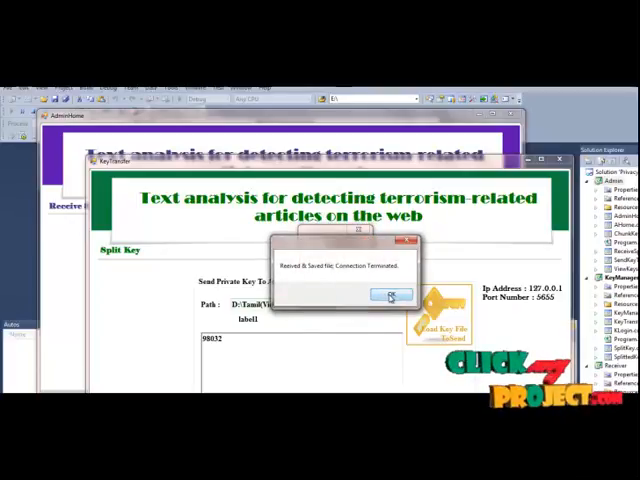
{"action": "left_click", "coordinate": [390, 295]}
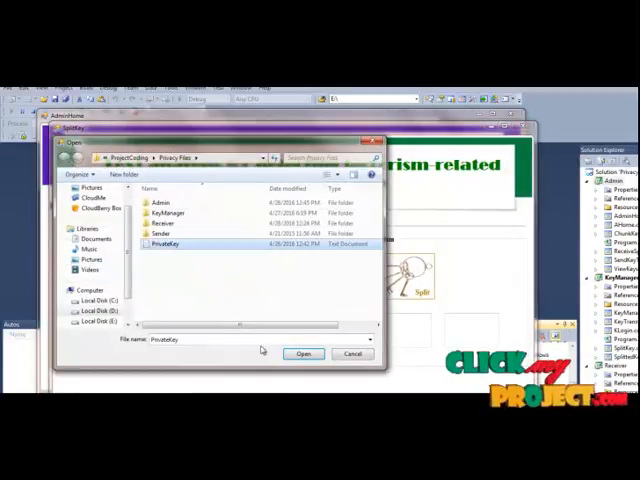
{"action": "left_click", "coordinate": [303, 353]}
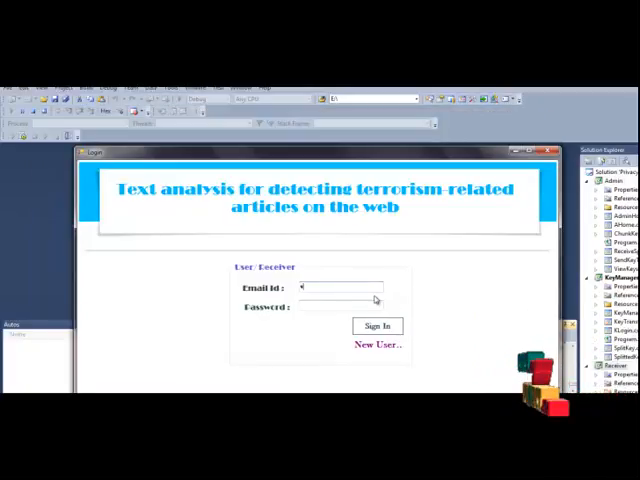
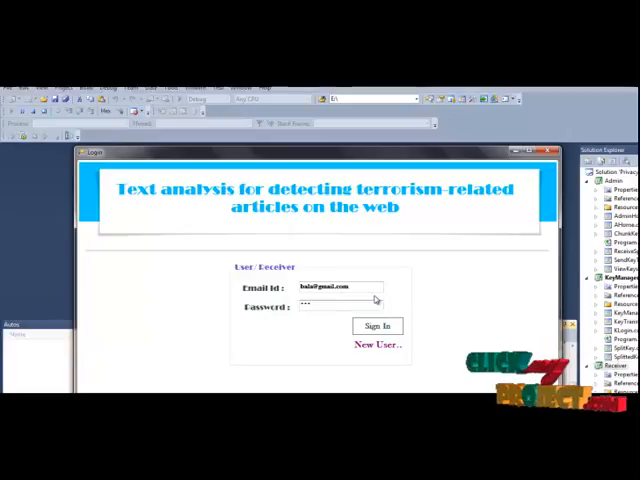
Step: Sign in with the receiver credentials and acknowledge the login success message
{"action": "left_click", "coordinate": [377, 326]}
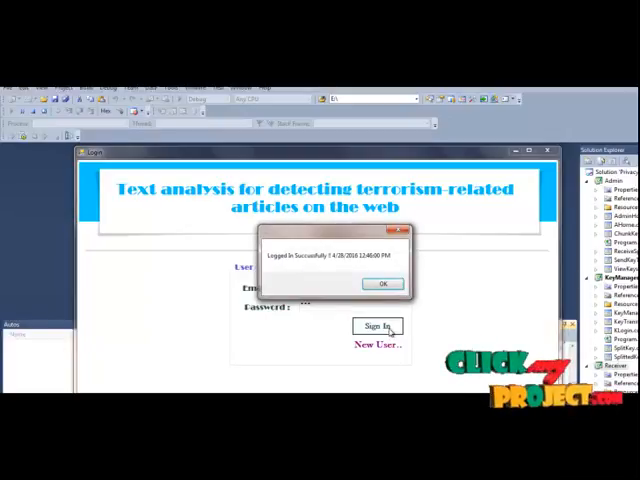
{"action": "left_click", "coordinate": [381, 283]}
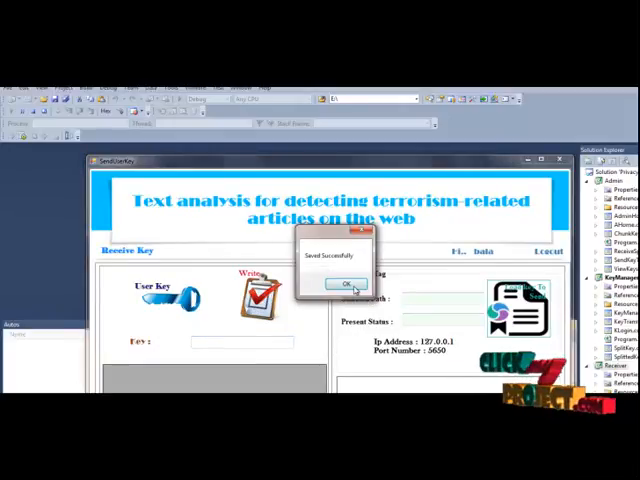
Step: Try sending the user key and dismiss the connection-refused error
{"action": "left_click", "coordinate": [345, 284]}
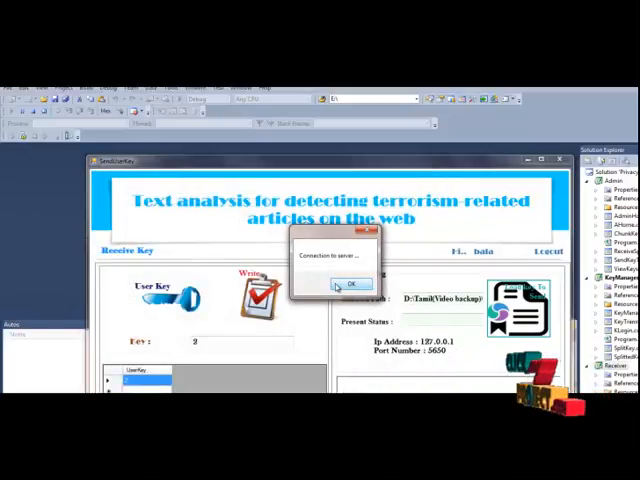
{"action": "left_click", "coordinate": [349, 285]}
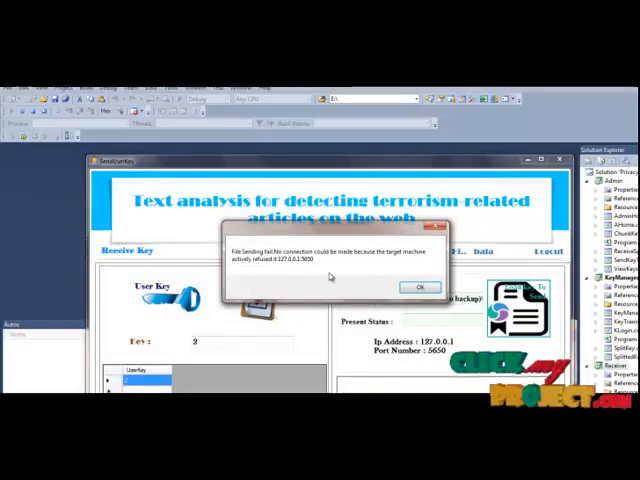
{"action": "left_click", "coordinate": [419, 287]}
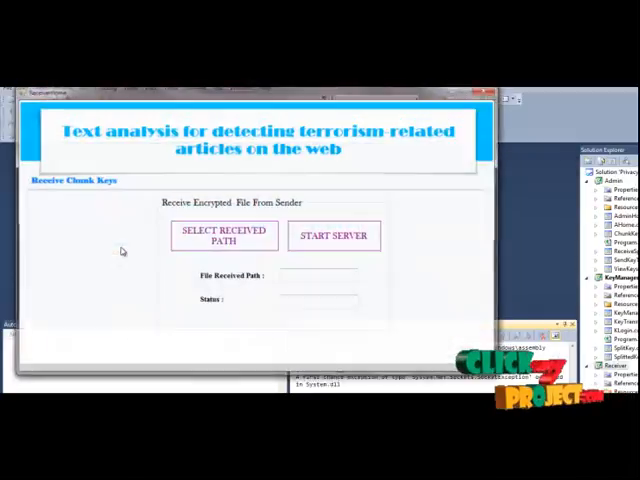
Step: Choose the received-file folder and start the Chunk Keys receiving server
{"action": "left_click", "coordinate": [223, 235]}
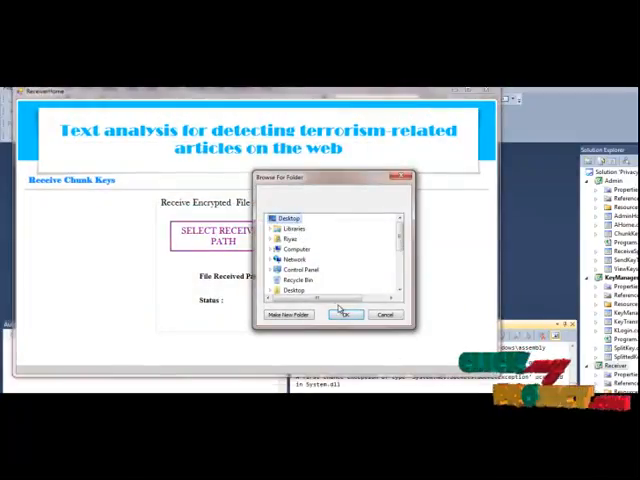
{"action": "left_click", "coordinate": [345, 314]}
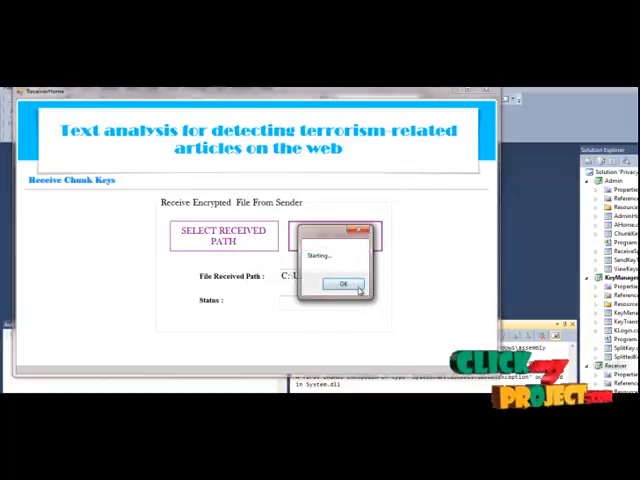
{"action": "left_click", "coordinate": [344, 283]}
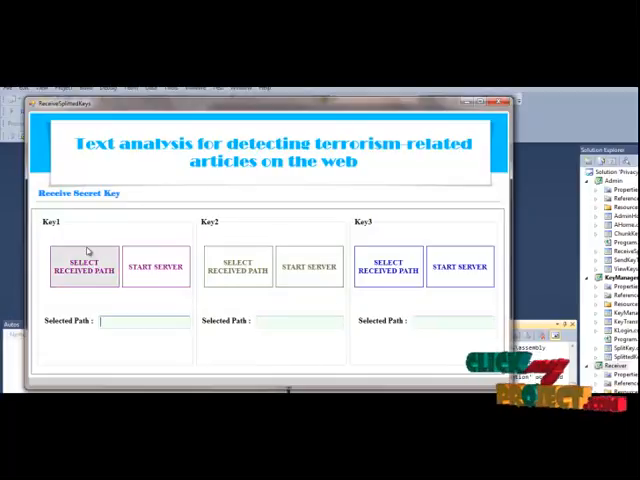
Step: Set Desktop receive paths for the secret-key slots and start their servers
{"action": "left_click", "coordinate": [84, 265]}
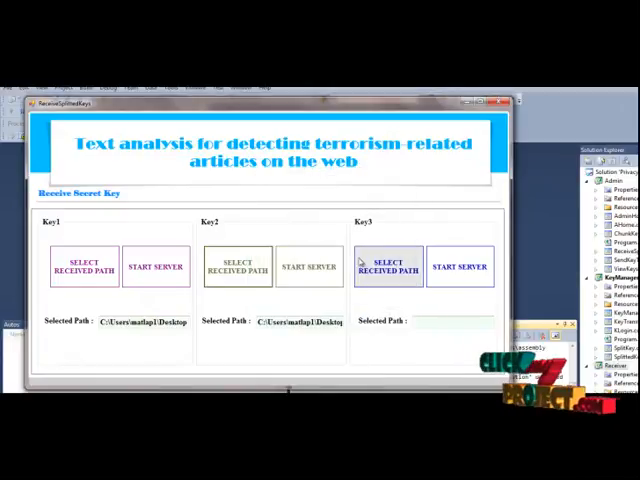
{"action": "left_click", "coordinate": [388, 265]}
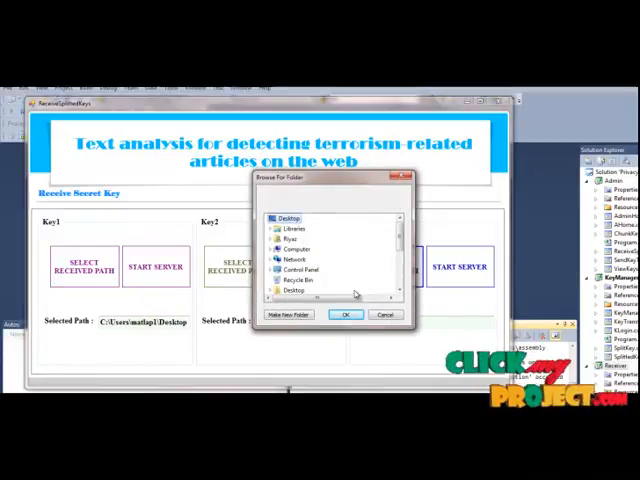
{"action": "left_click", "coordinate": [345, 315]}
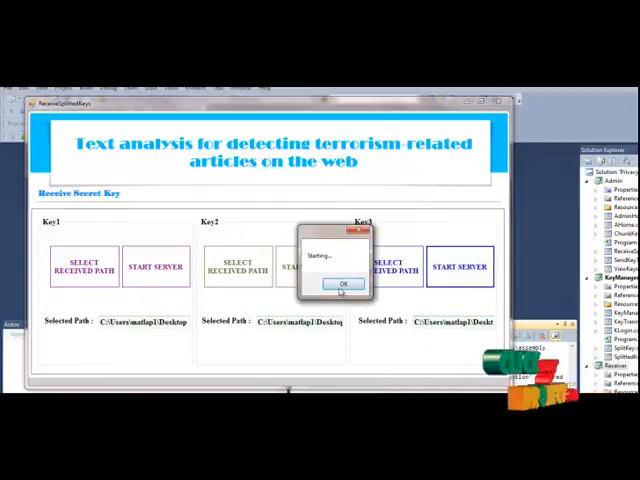
{"action": "left_click", "coordinate": [342, 283]}
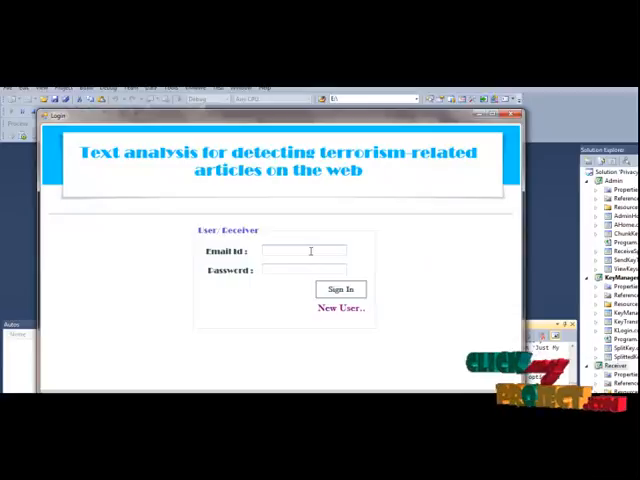
Step: Open the New User form and enter names 'mala' and the password
{"action": "left_click", "coordinate": [341, 308]}
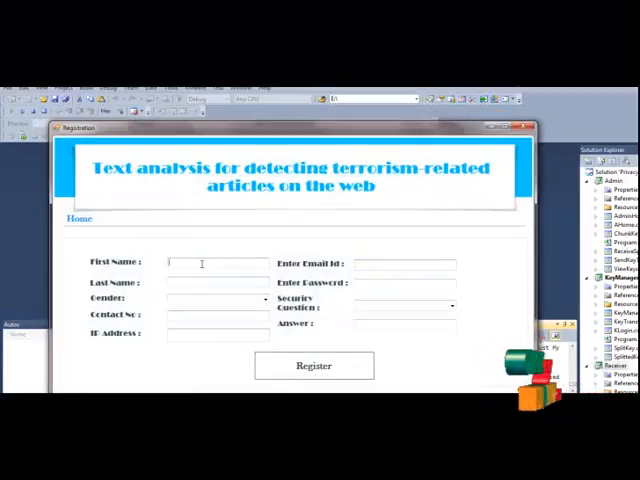
{"action": "type", "text": "mala"}
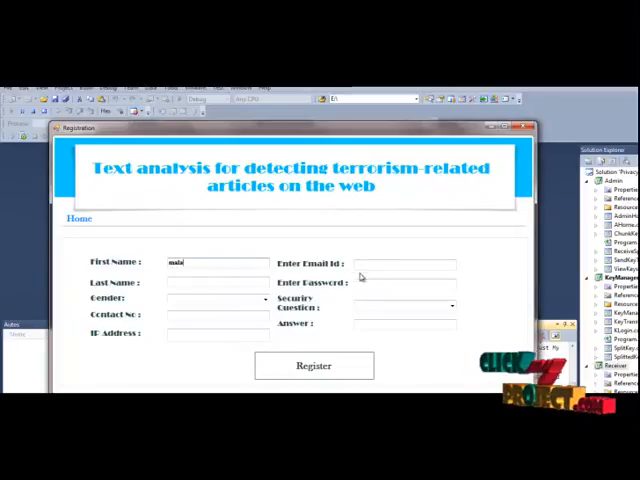
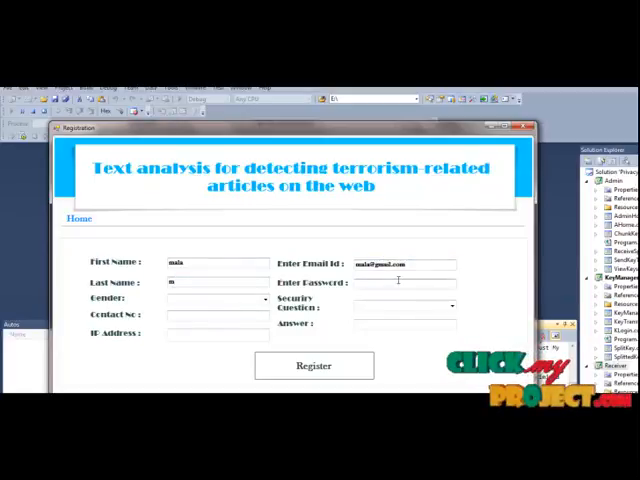
{"action": "type", "text": "***"}
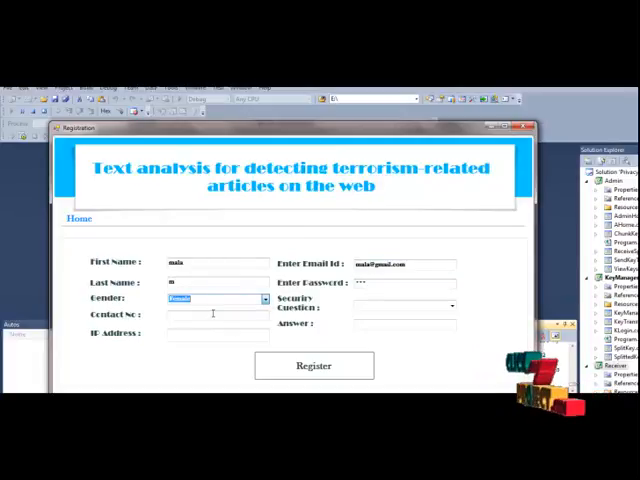
{"action": "left_click", "coordinate": [452, 305]}
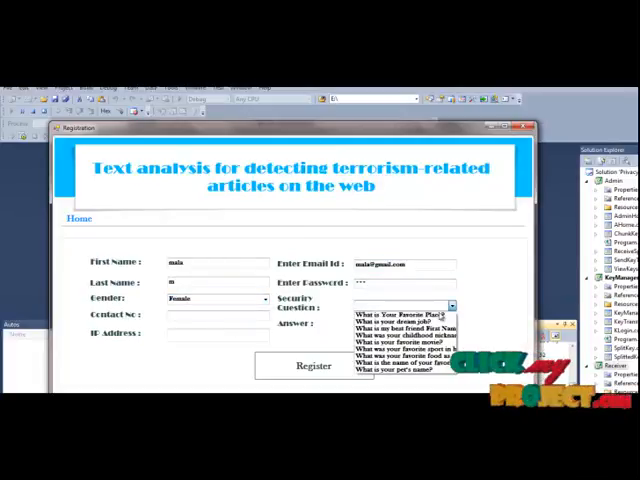
{"action": "left_click", "coordinate": [400, 319]}
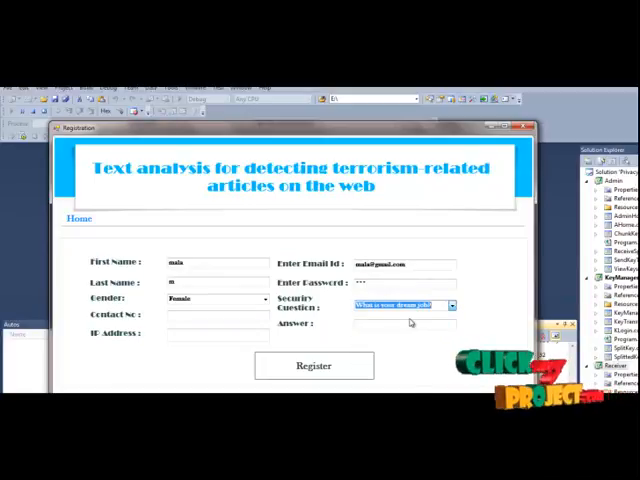
{"action": "left_click", "coordinate": [404, 306]}
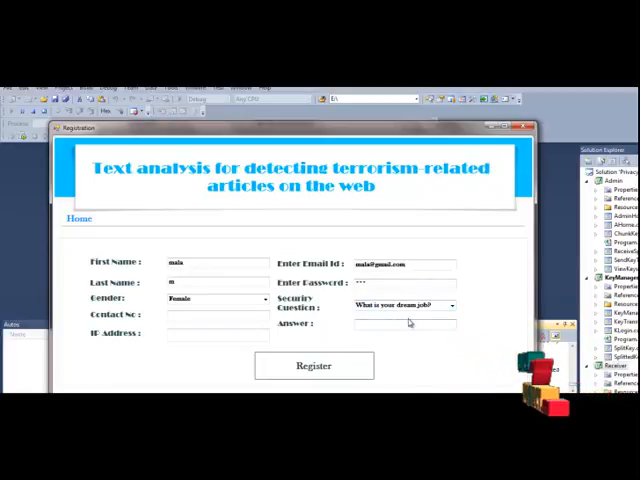
{"action": "type", "text": "a/w"}
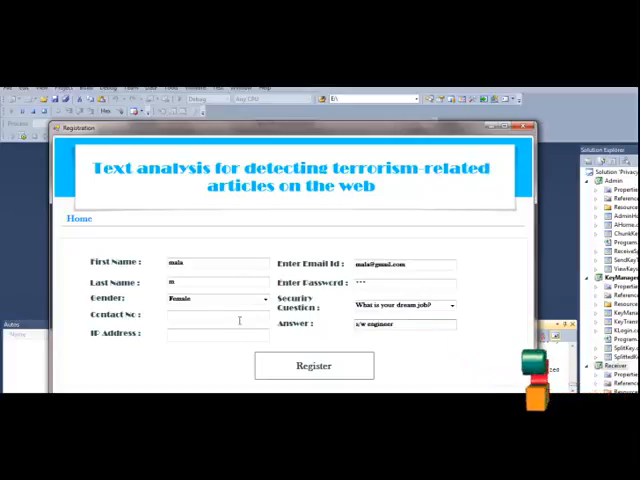
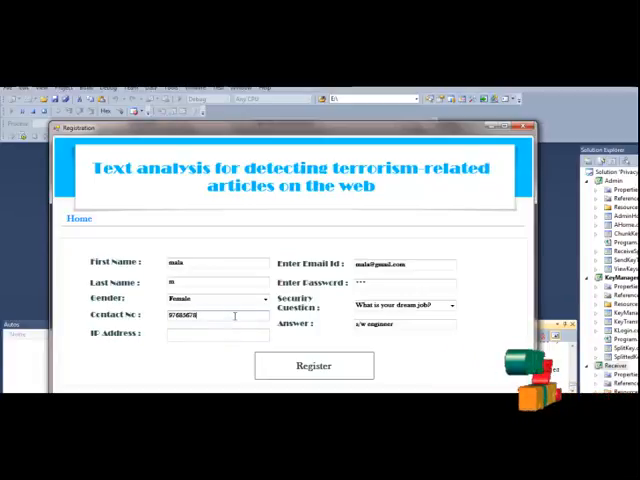
{"action": "type", "text": "188"}
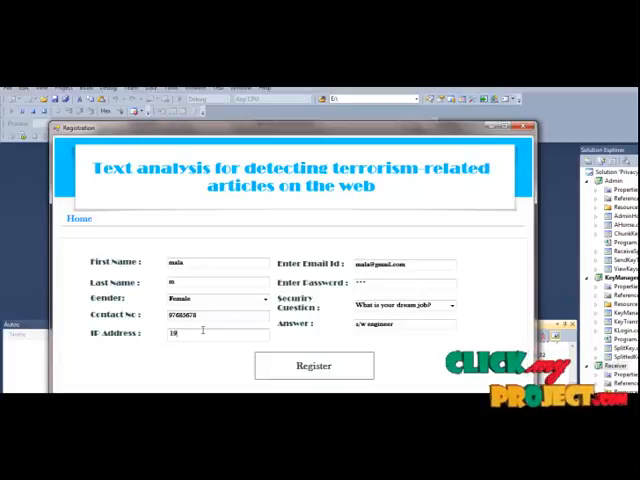
{"action": "type", "text": "192.168.9.9"}
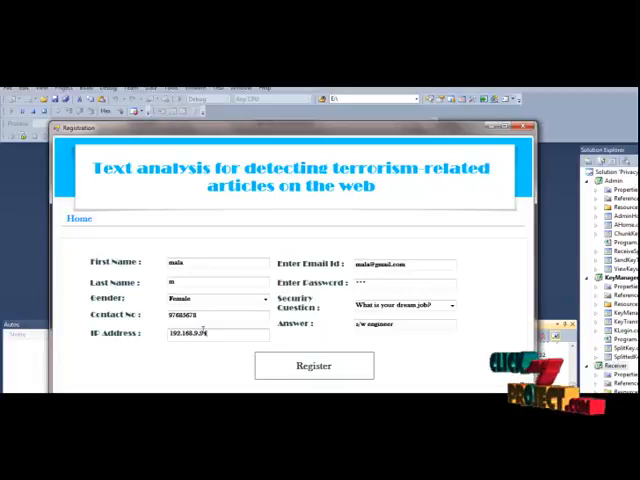
{"action": "left_click", "coordinate": [314, 365]}
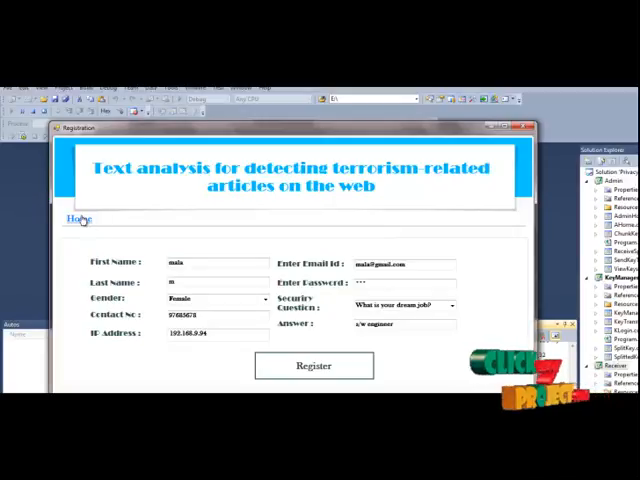
Step: Return Home, sign in as the new receiver, and dismiss the login success message
{"action": "left_click", "coordinate": [79, 219]}
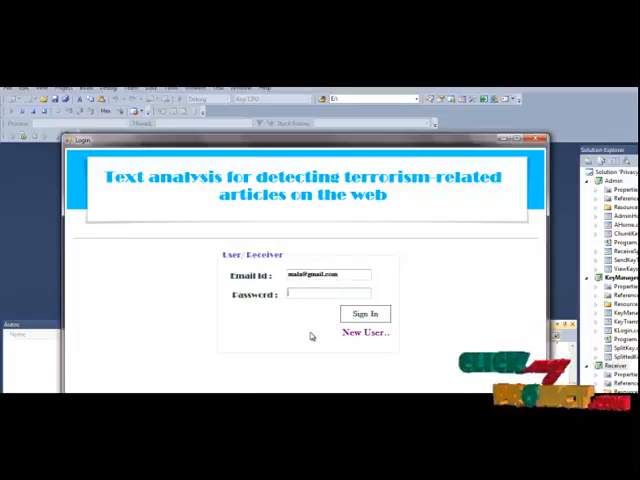
{"action": "left_click", "coordinate": [365, 313]}
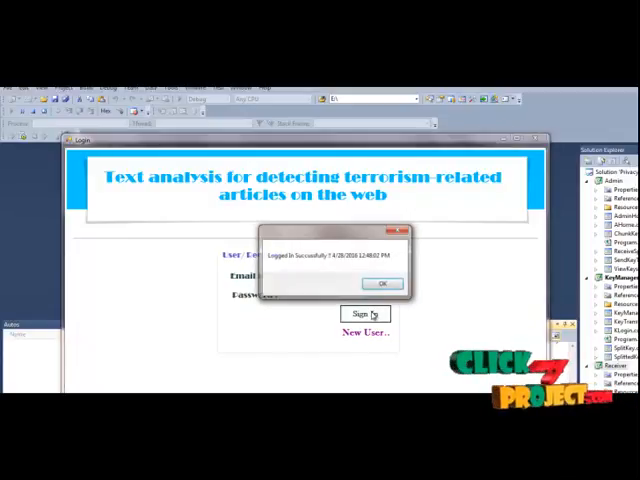
{"action": "left_click", "coordinate": [381, 283]}
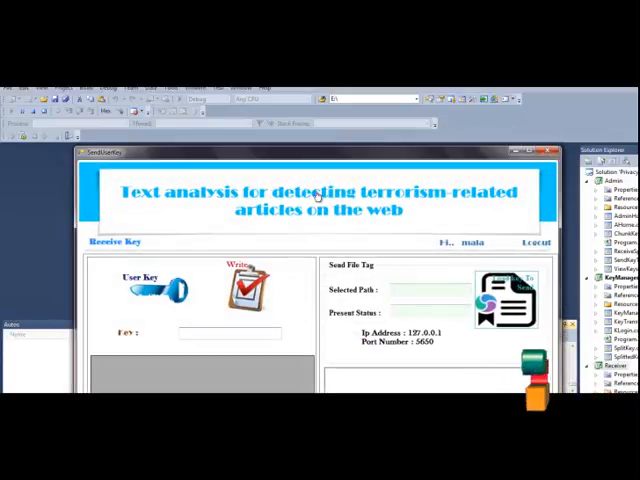